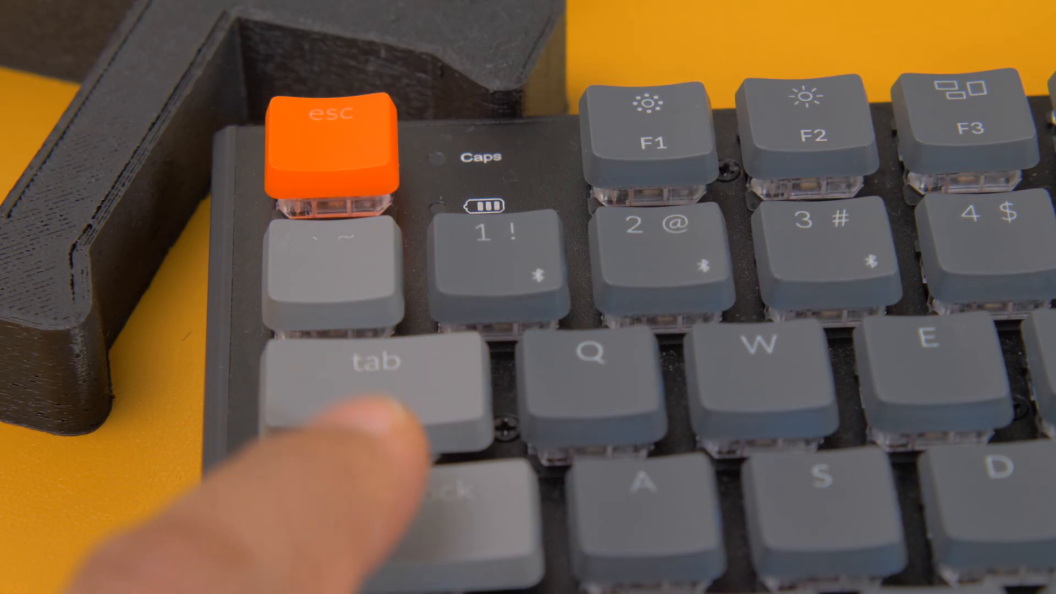
Step: Turn on Caps Lock on the Keychron keyboard so its Caps LED glows blue
key(capslock)
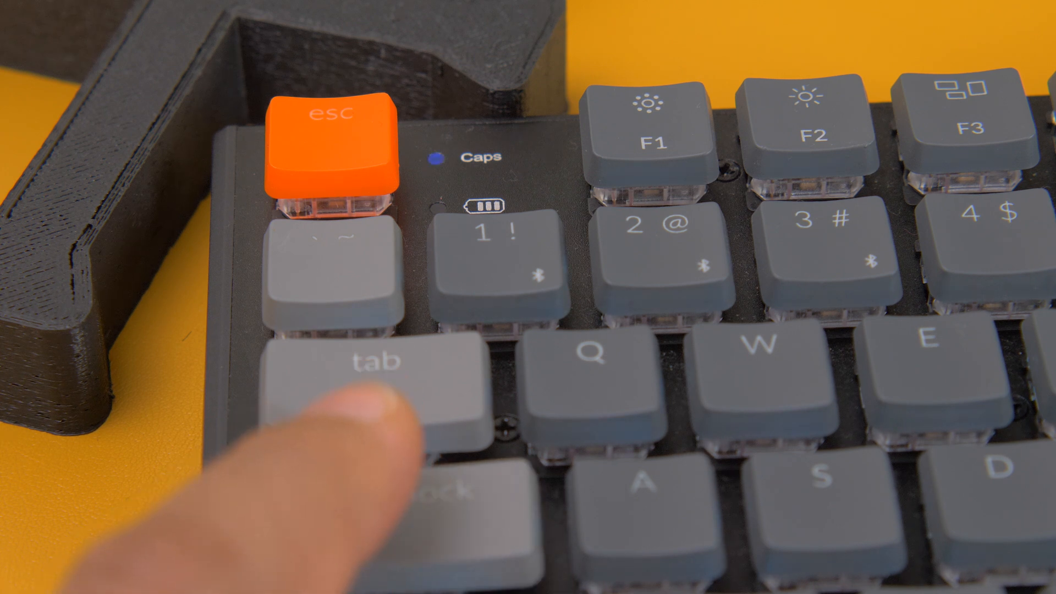